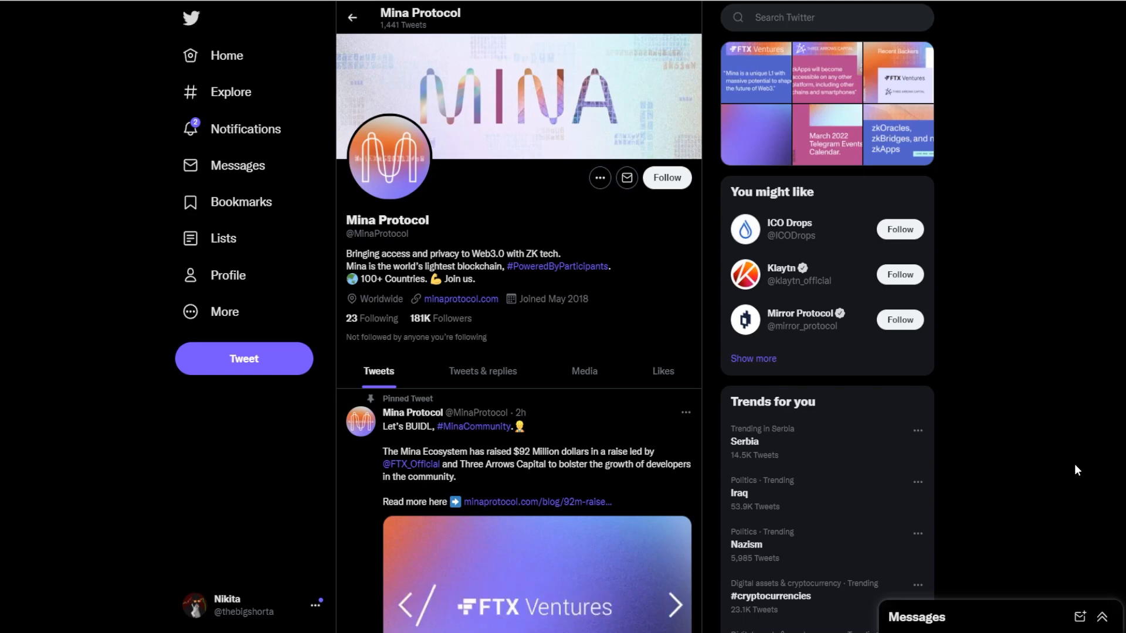
pyautogui.click(673, 605)
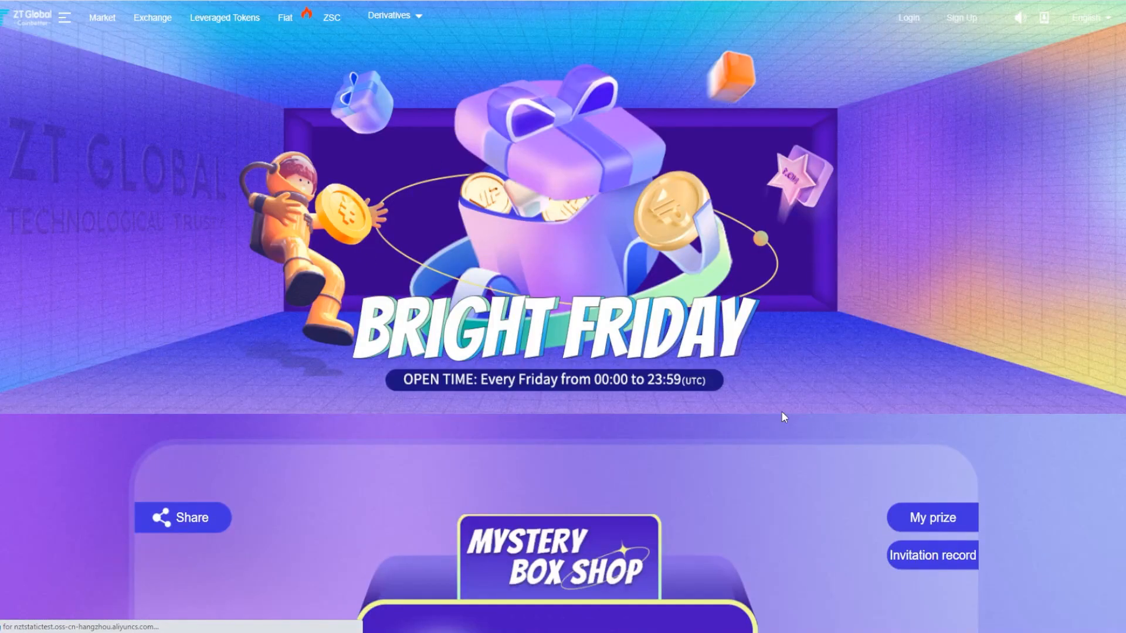
pyautogui.scroll(-3)
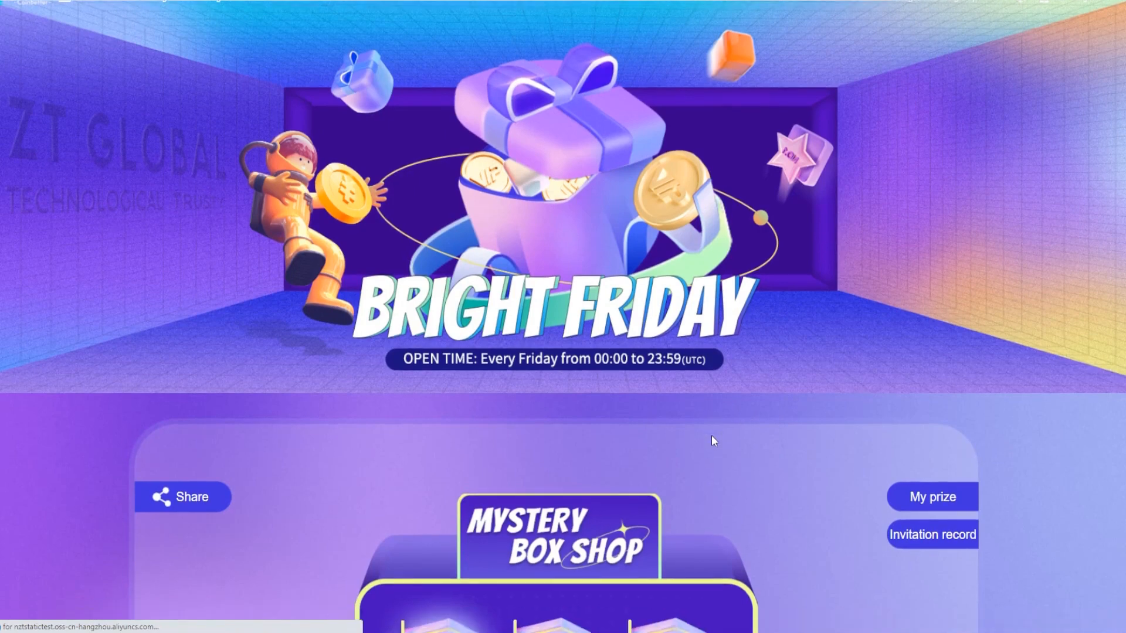
pyautogui.scroll(-3)
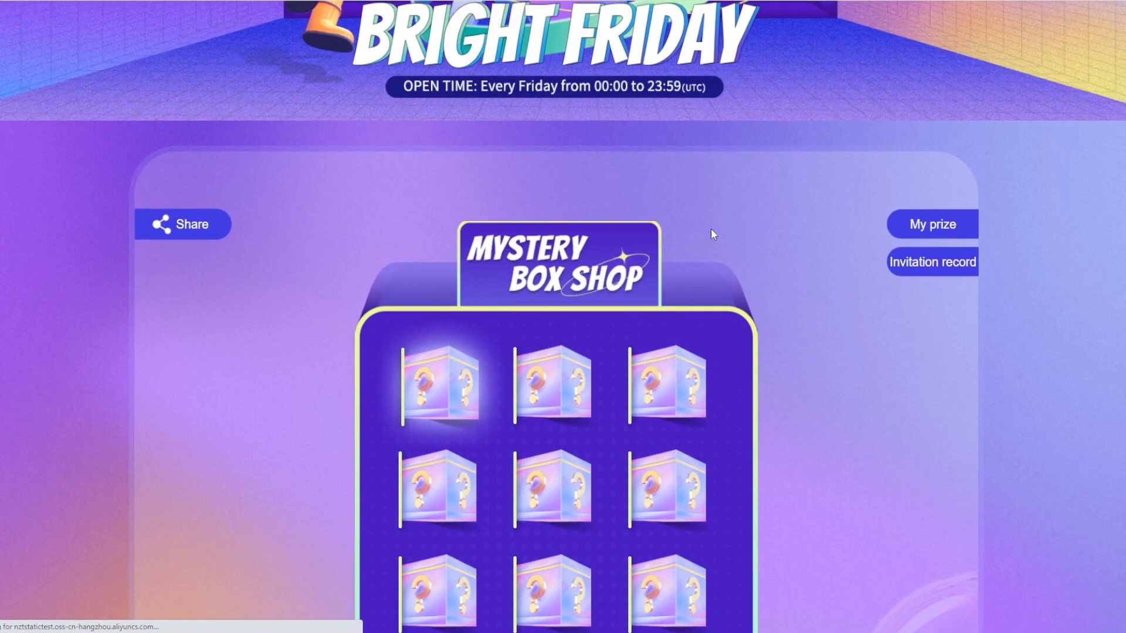
pyautogui.scroll(-3)
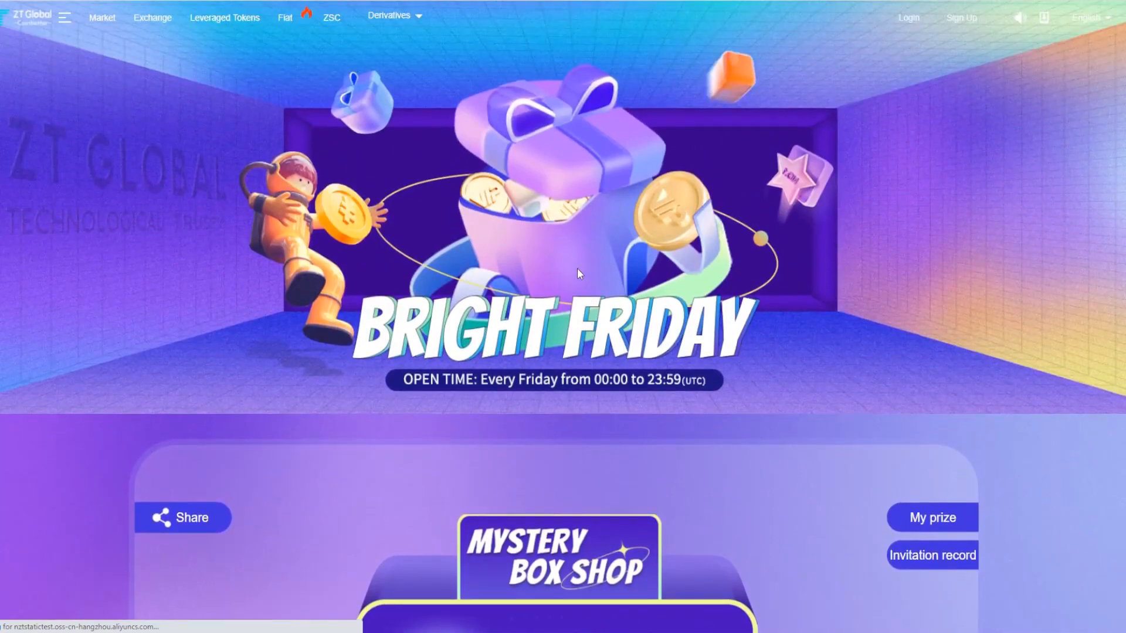
pyautogui.moveTo(433, 116)
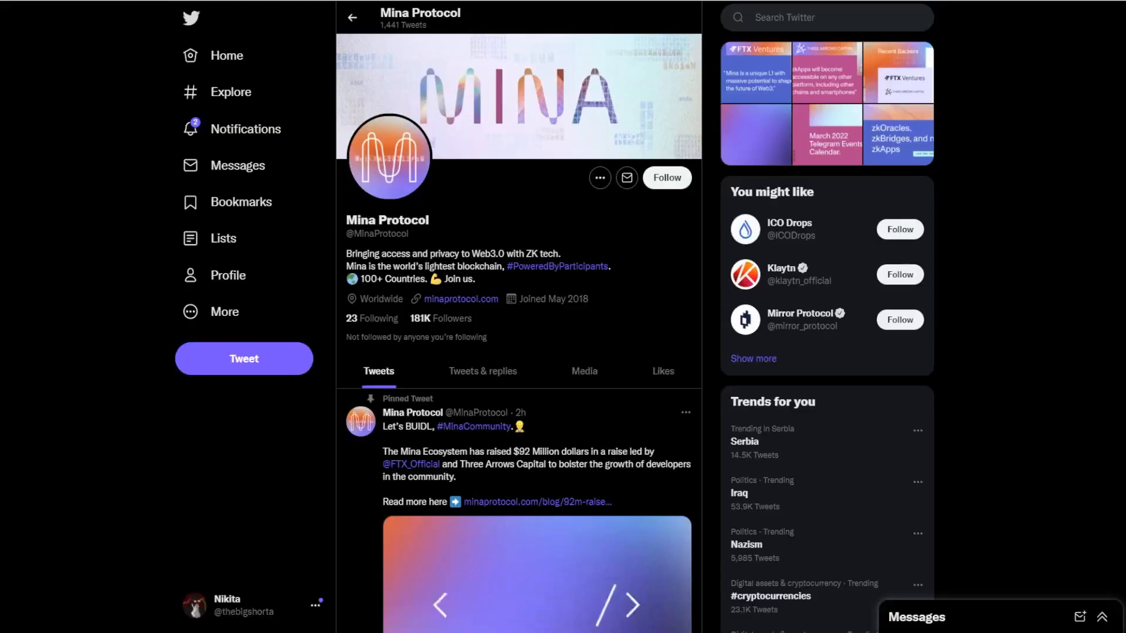
pyautogui.moveTo(557, 344)
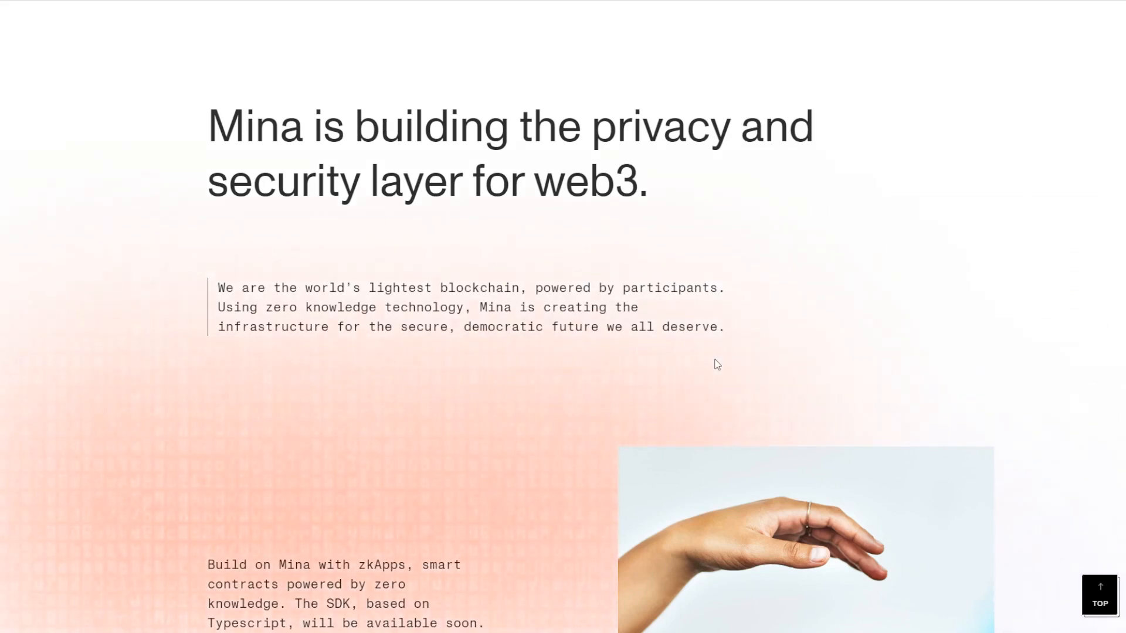
pyautogui.scroll(-3)
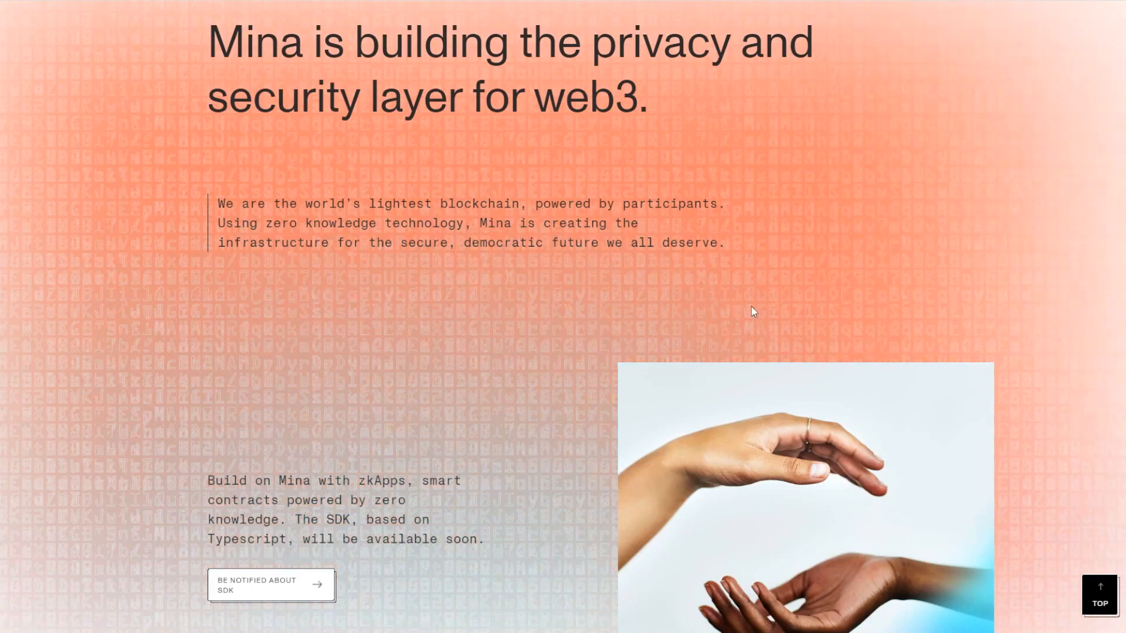
pyautogui.scroll(-3)
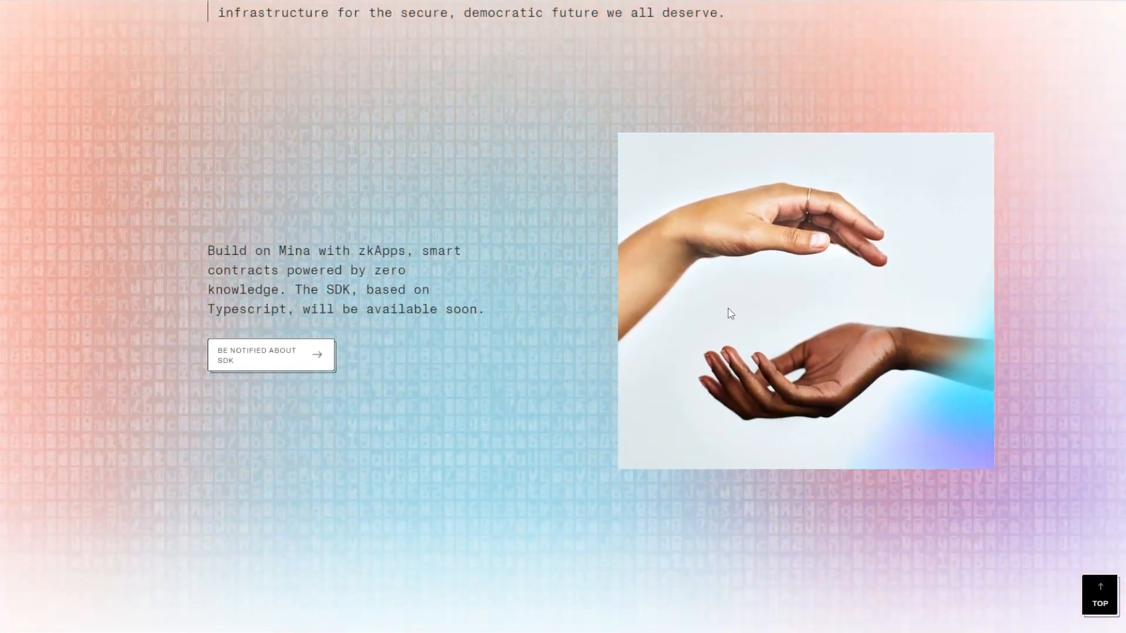
pyautogui.scroll(-3)
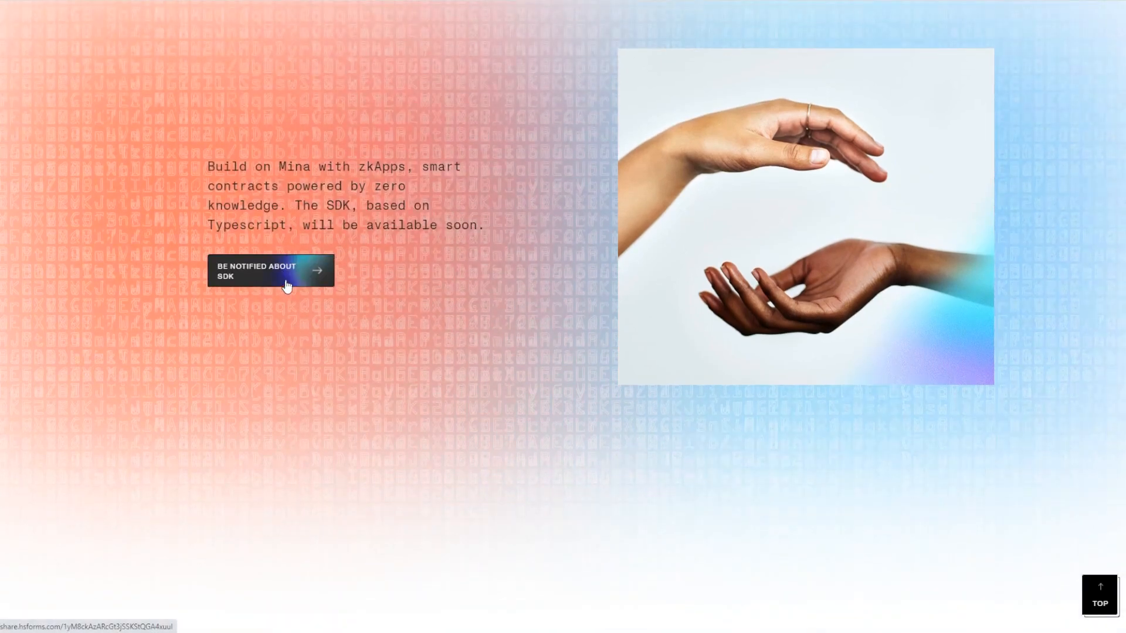
pyautogui.scroll(-3)
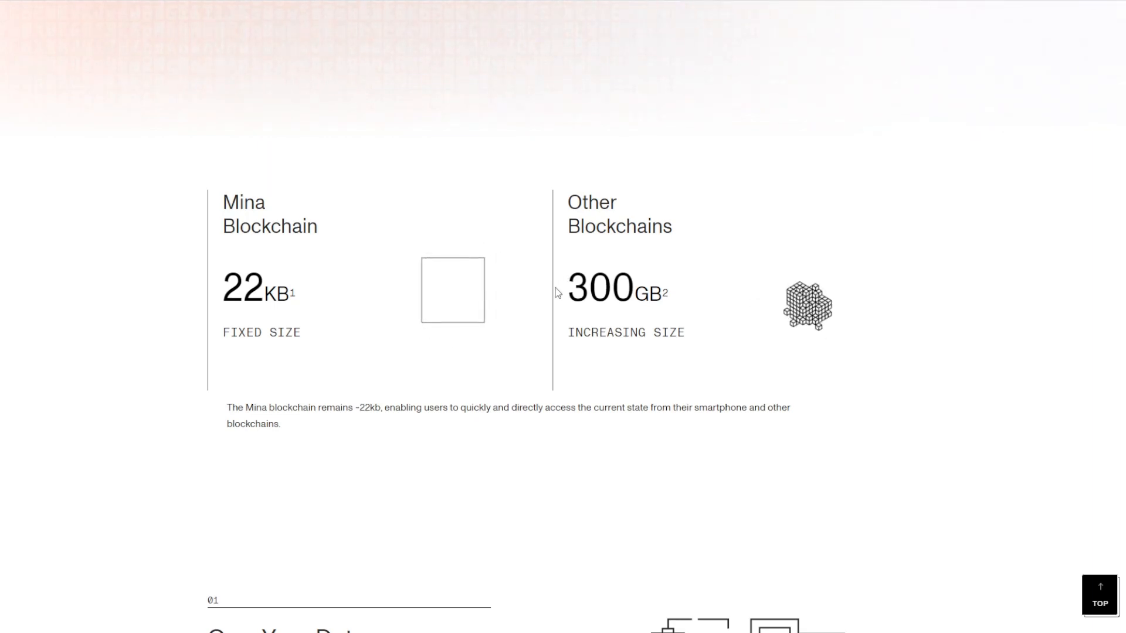
pyautogui.scroll(-3)
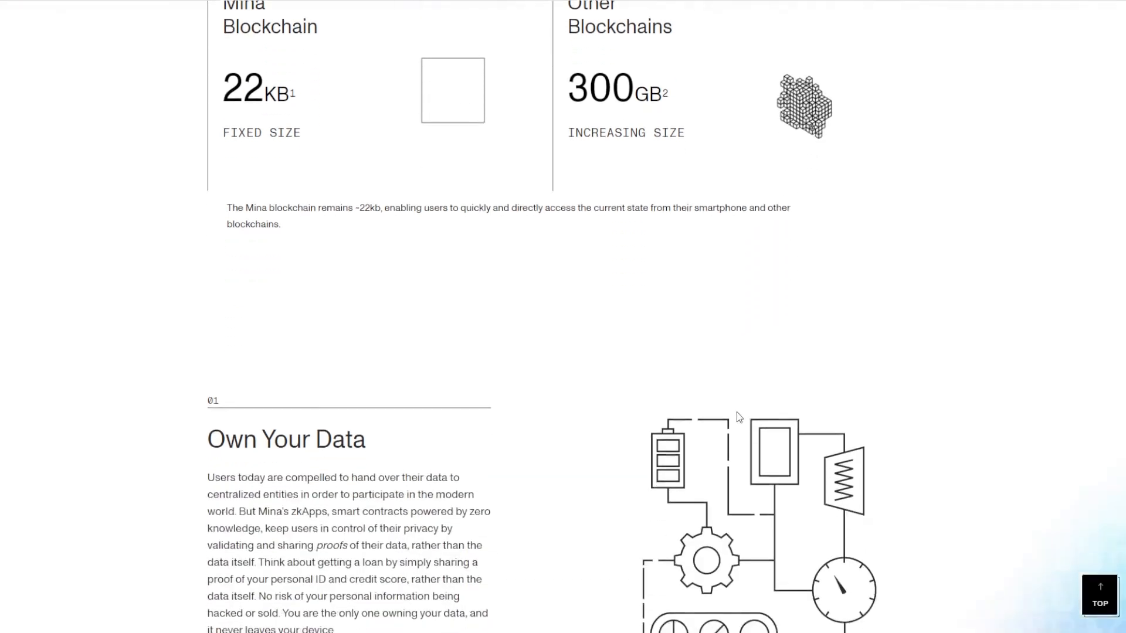
pyautogui.scroll(-3)
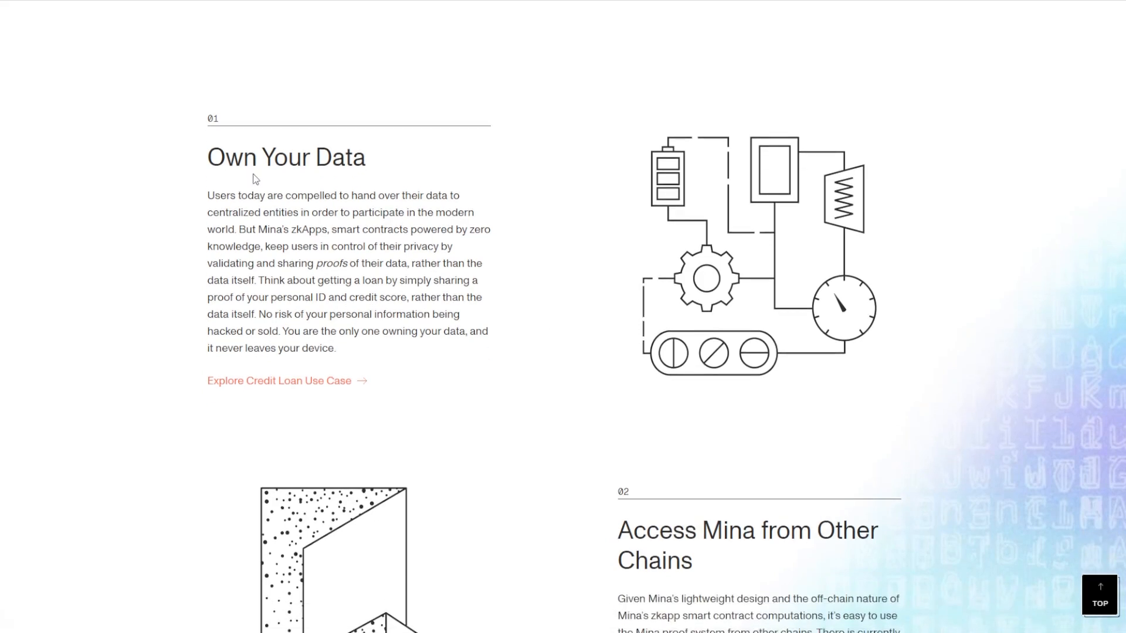
pyautogui.moveTo(605, 338)
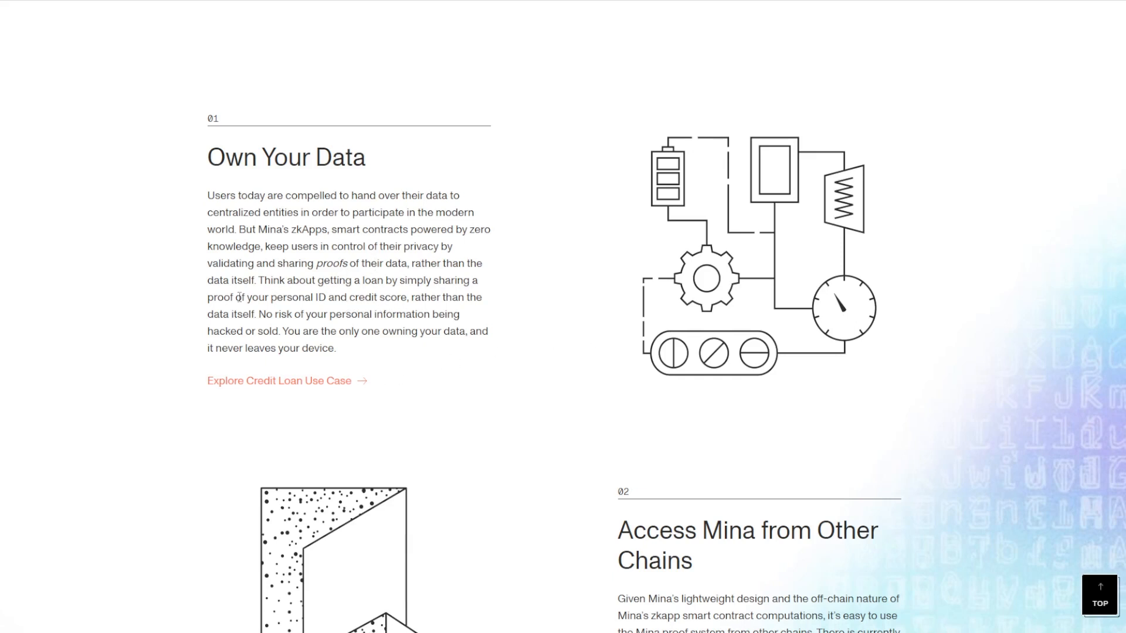
pyautogui.scroll(-3)
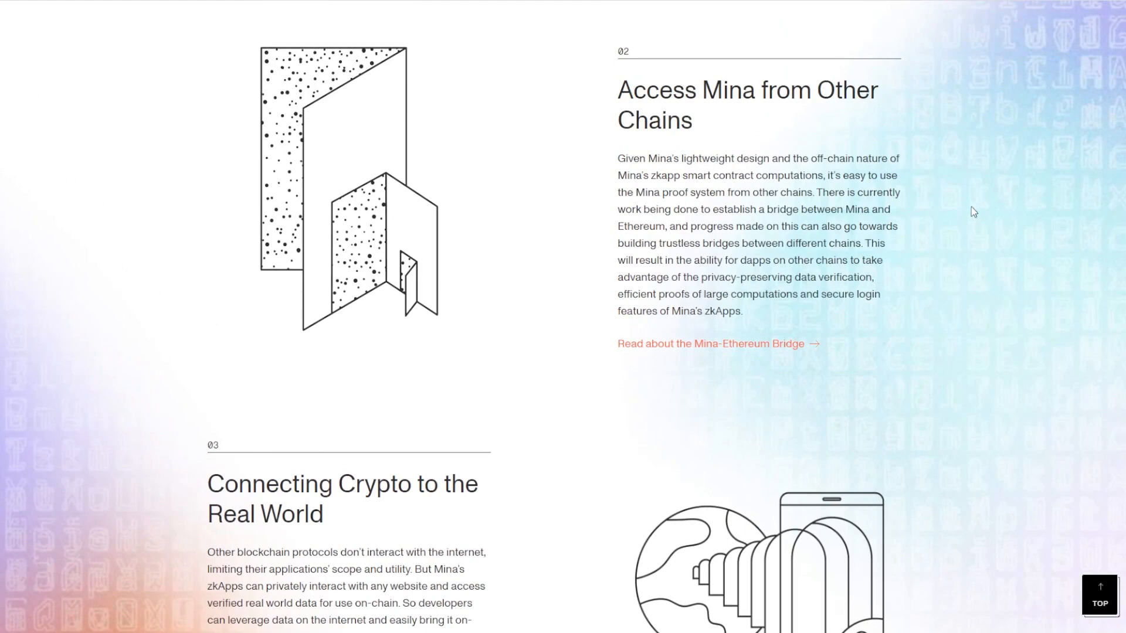
pyautogui.moveTo(962, 188)
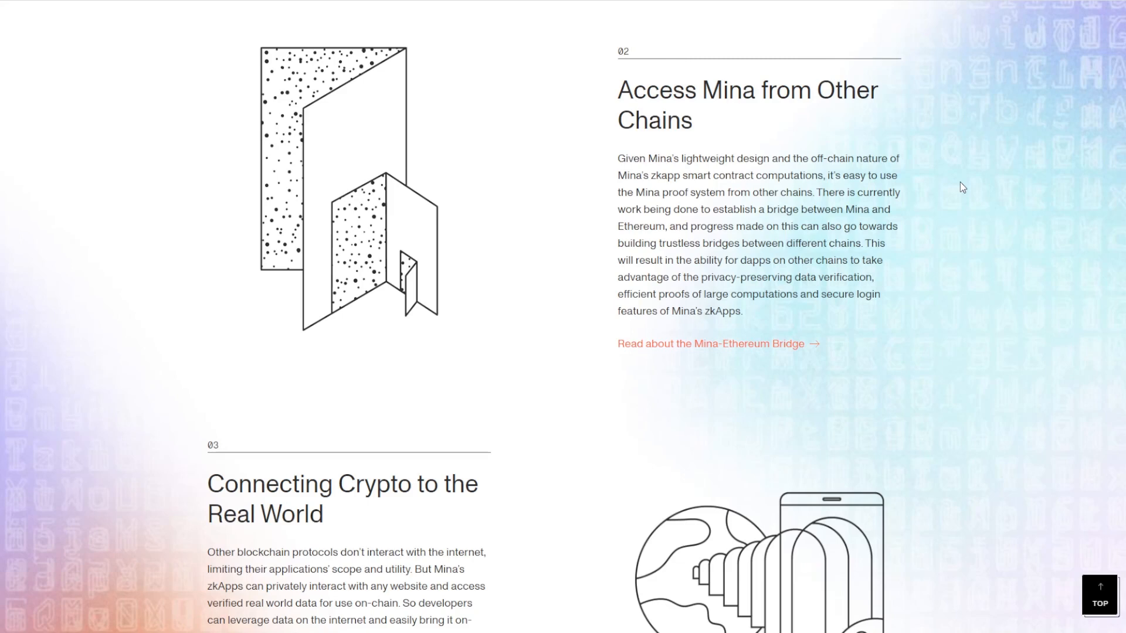
pyautogui.scroll(-3)
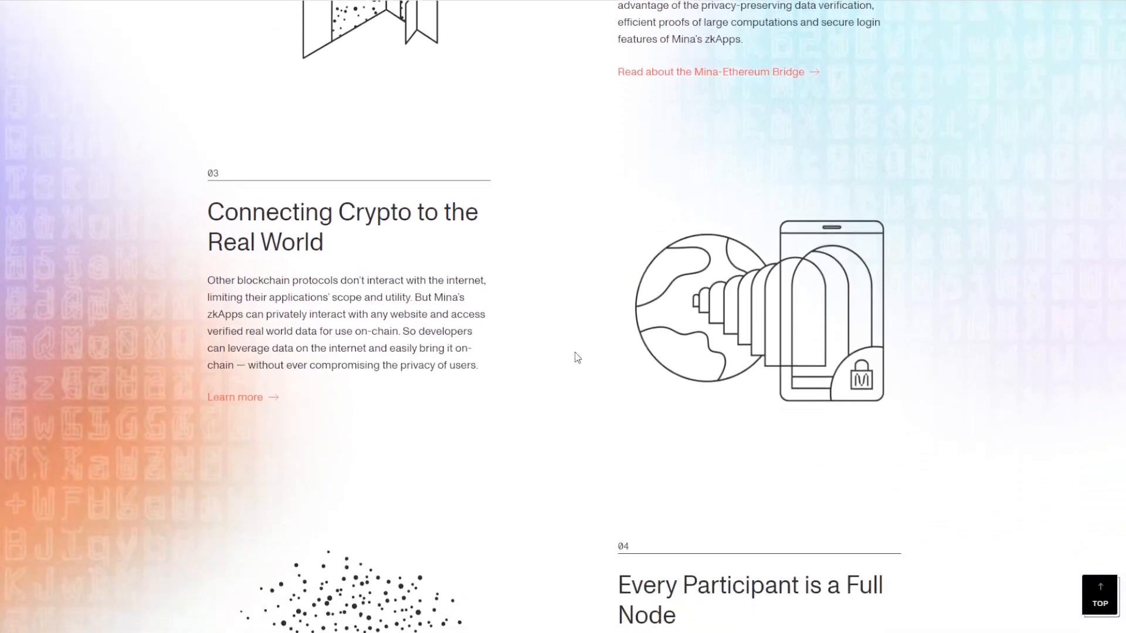
pyautogui.scroll(-3)
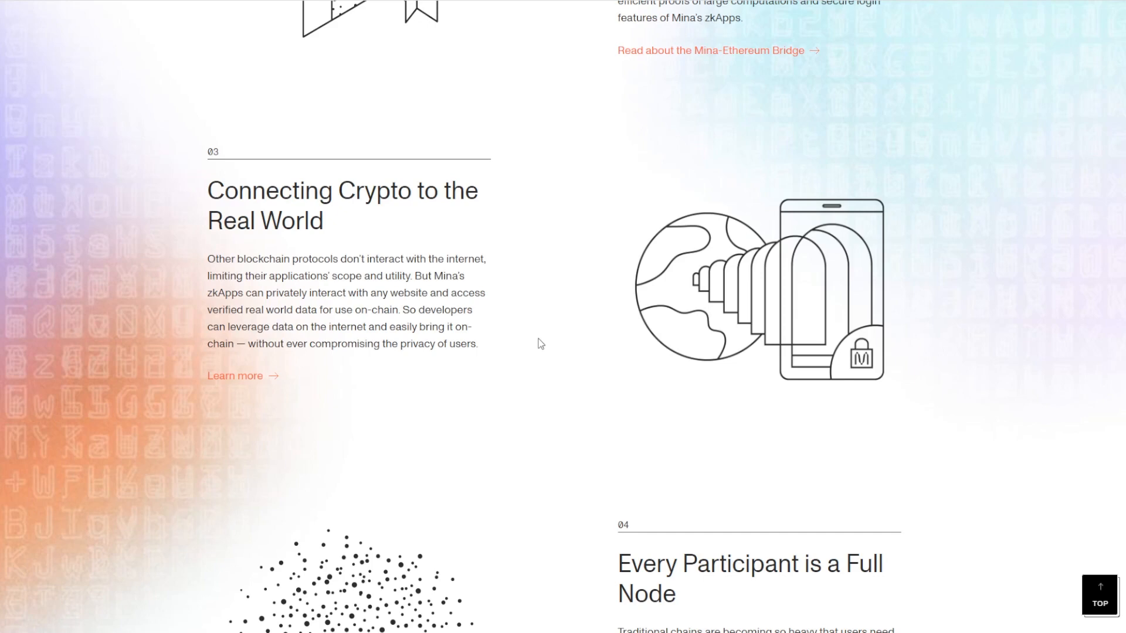
pyautogui.scroll(-3)
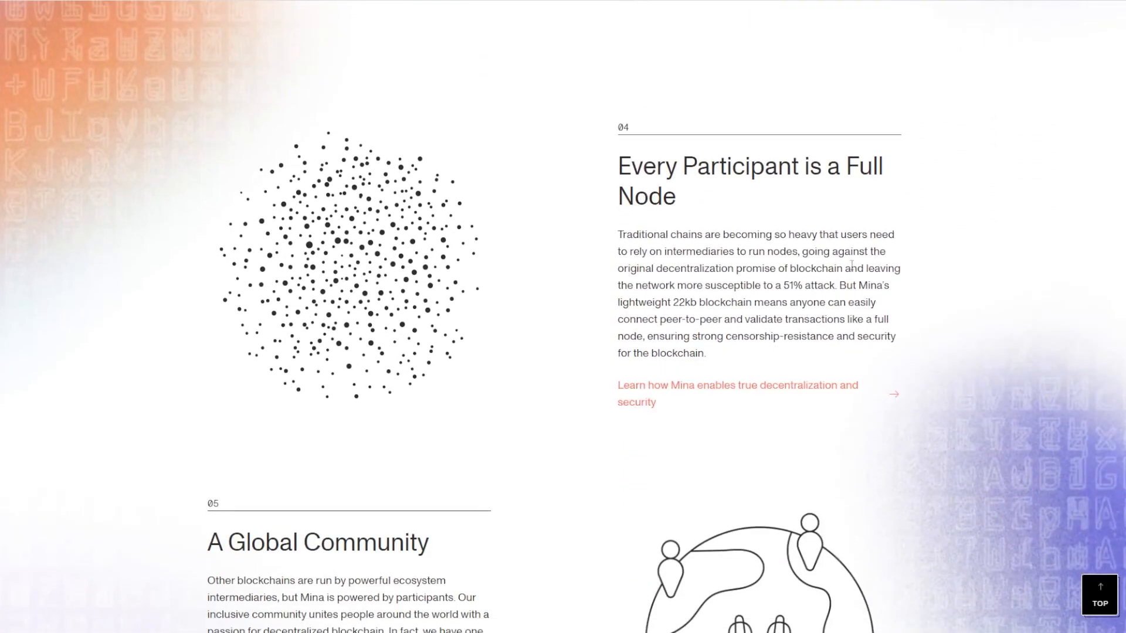
pyautogui.scroll(-3)
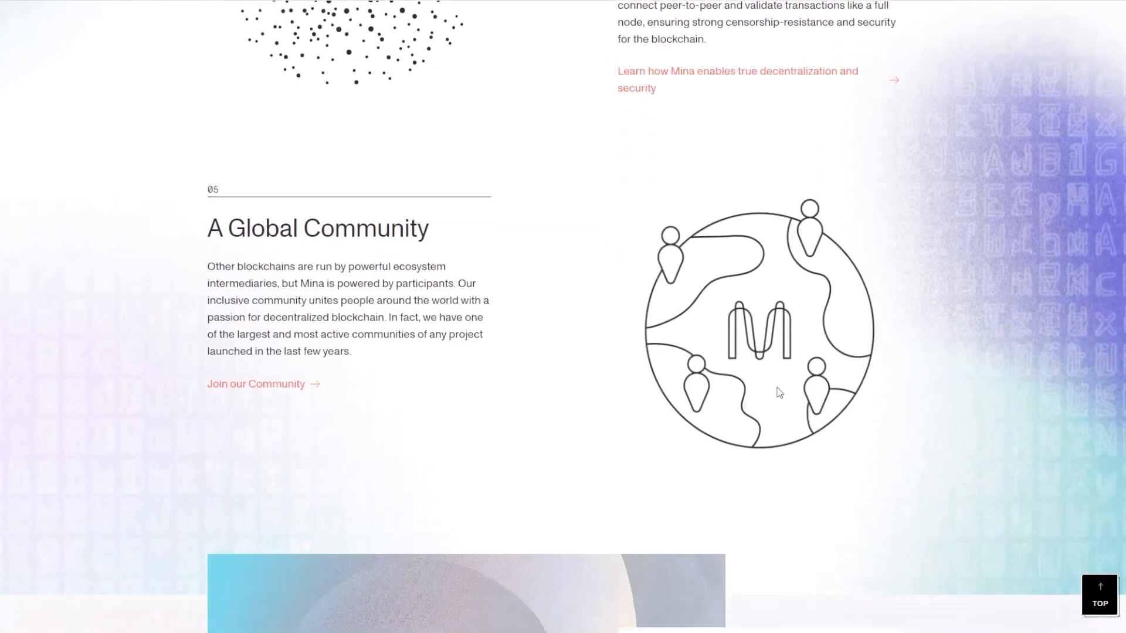
pyautogui.moveTo(183, 171)
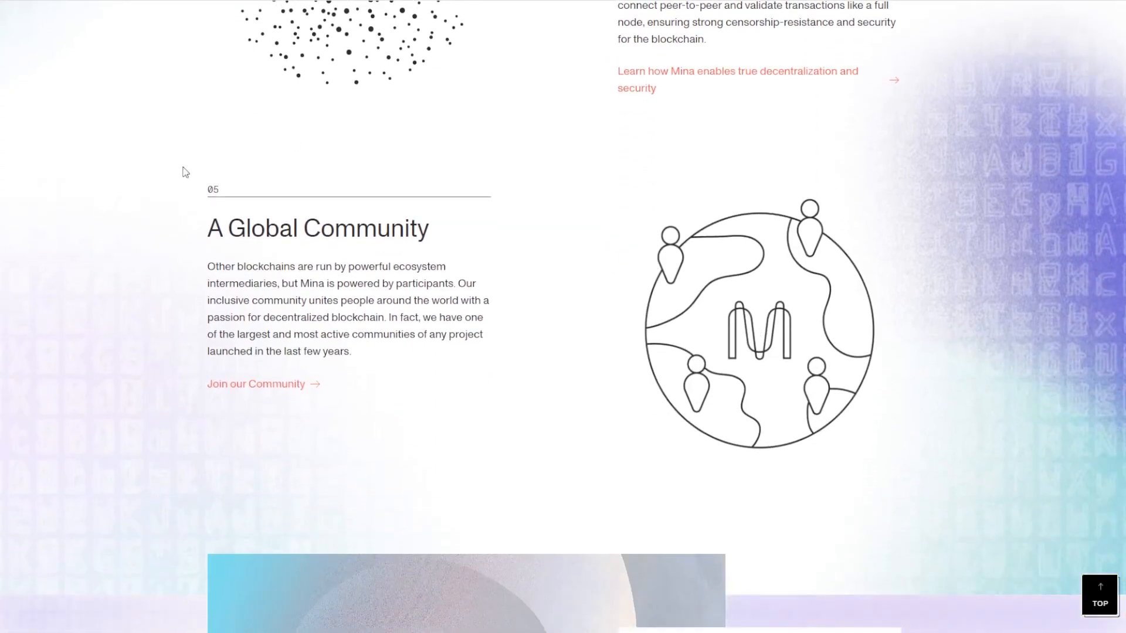
pyautogui.moveTo(575, 251)
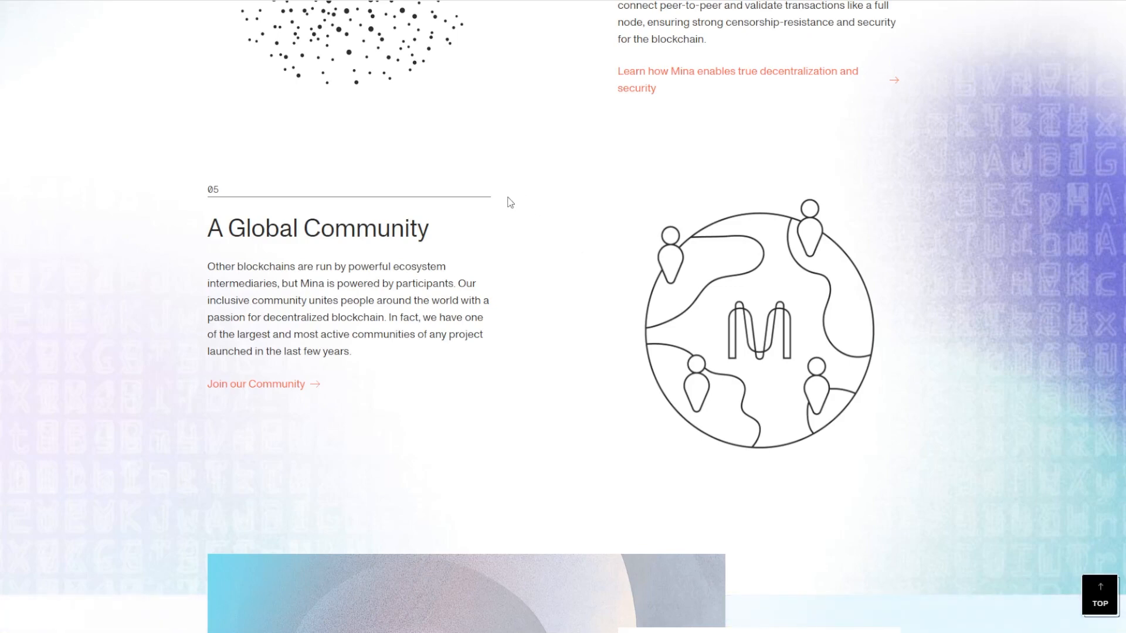
pyautogui.scroll(-3)
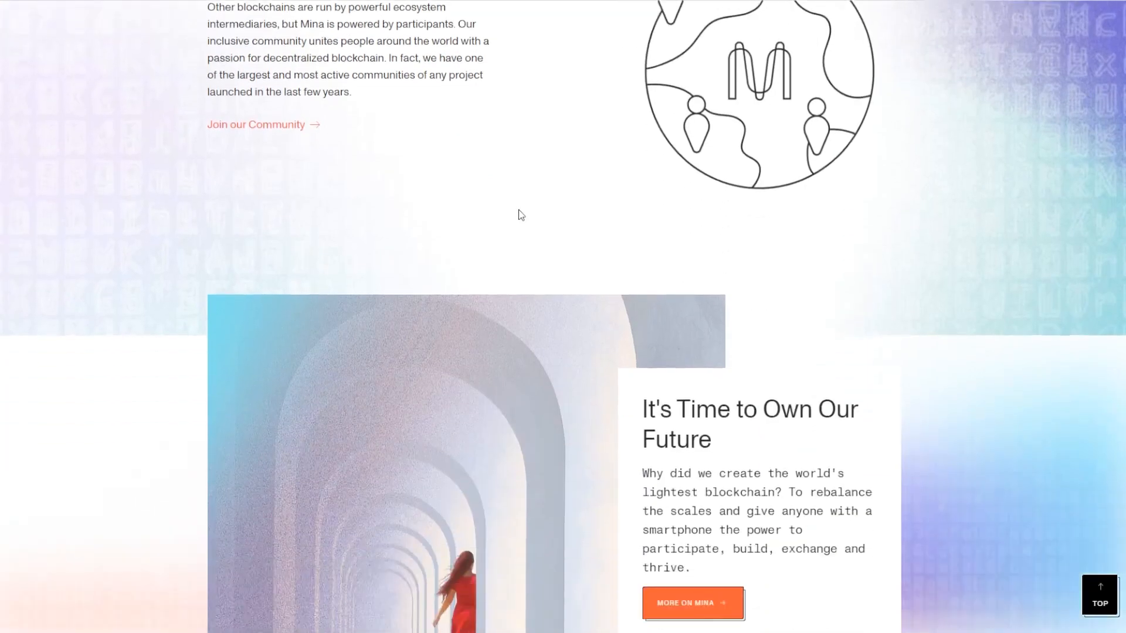
pyautogui.scroll(-3)
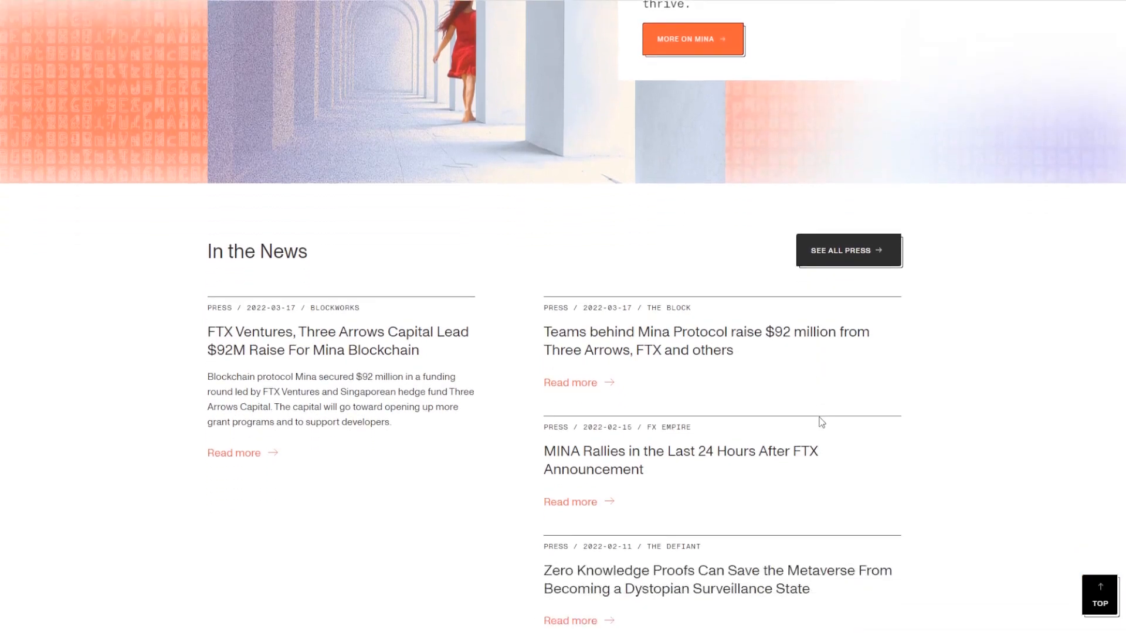
pyautogui.scroll(-3)
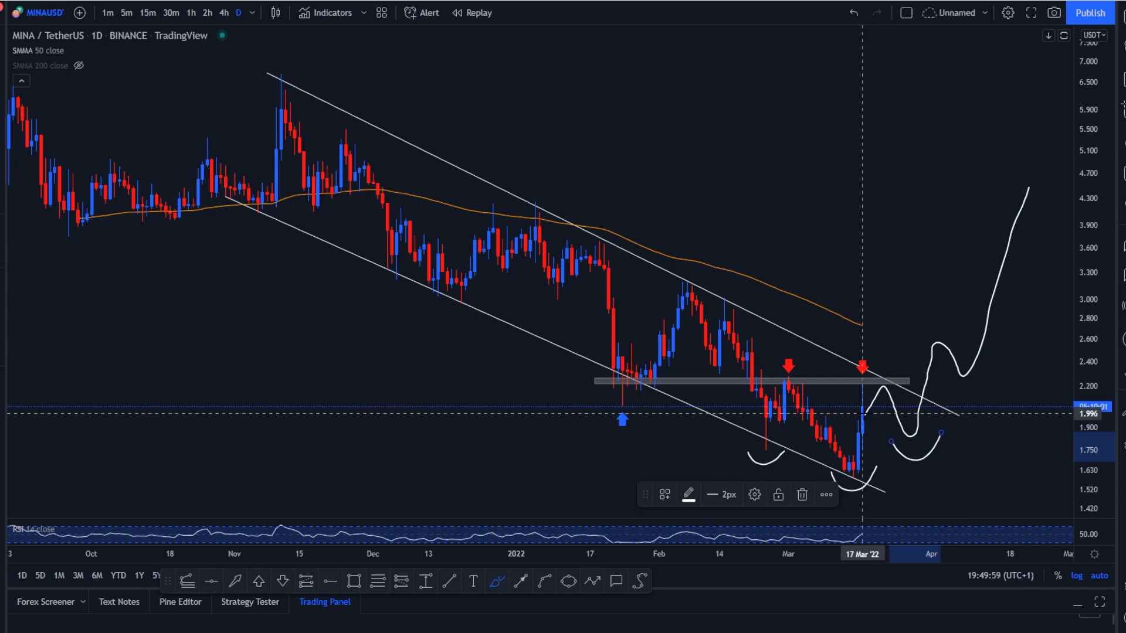
pyautogui.moveTo(884, 268)
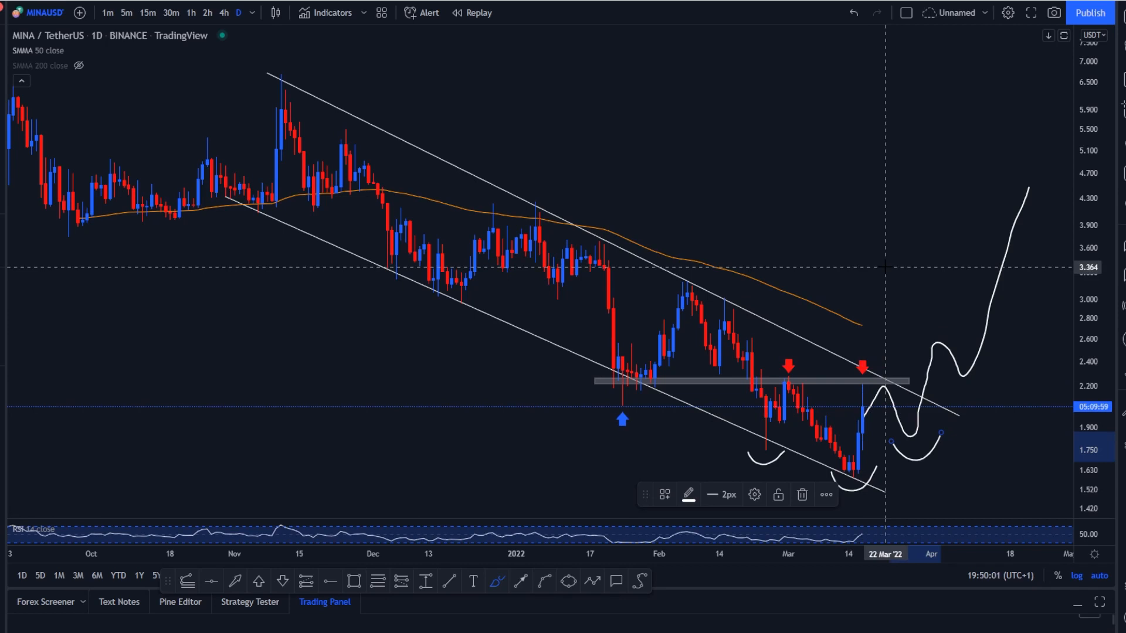